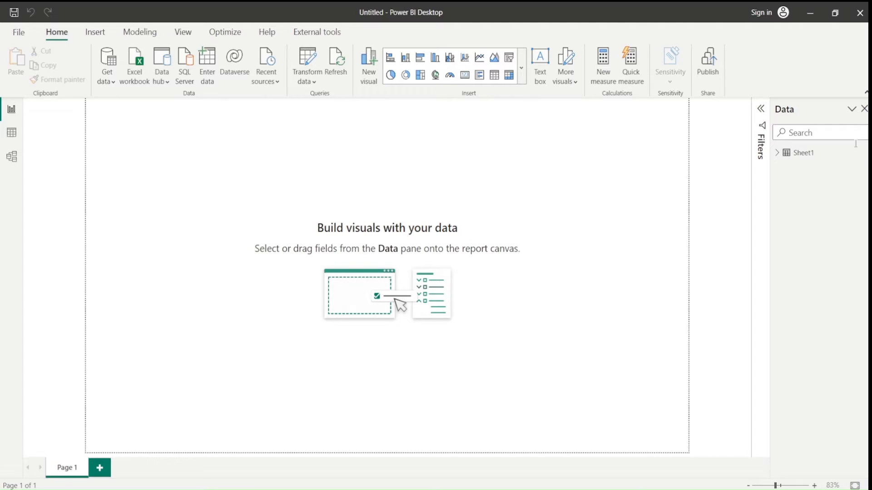
{"action": "mouse_move", "coordinate": [164, 94]}
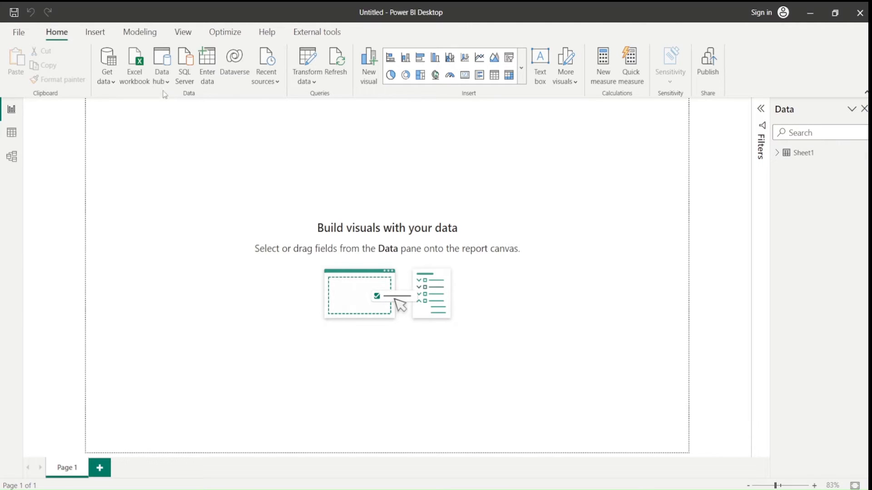
{"action": "mouse_move", "coordinate": [106, 58]}
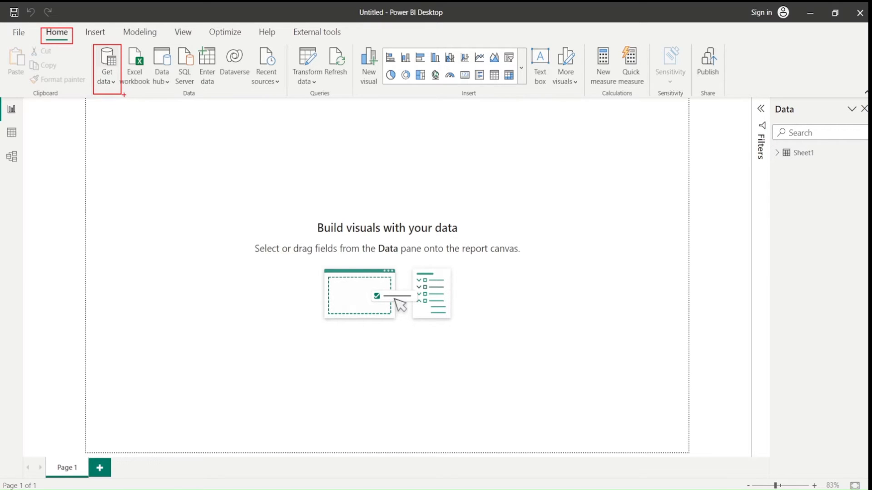
- Search the full data source catalogue for 'goo' and select the Google Sheets connector
{"action": "left_click", "coordinate": [106, 61]}
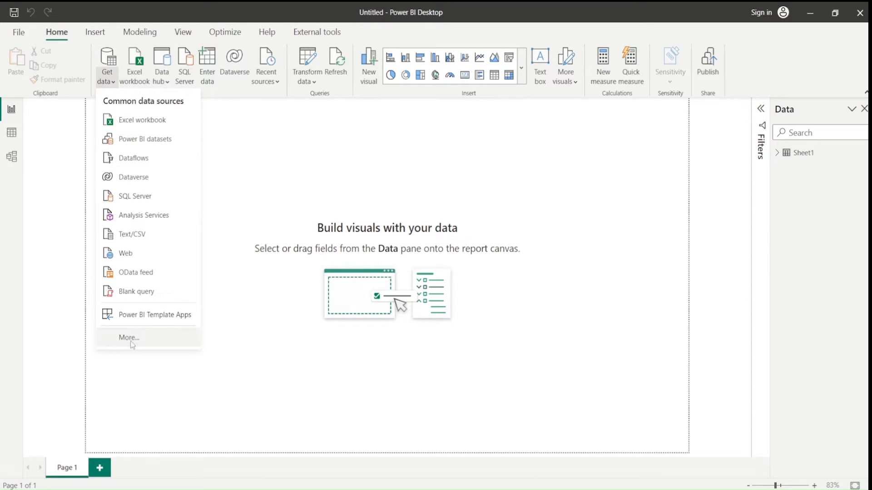
{"action": "mouse_move", "coordinate": [129, 337]}
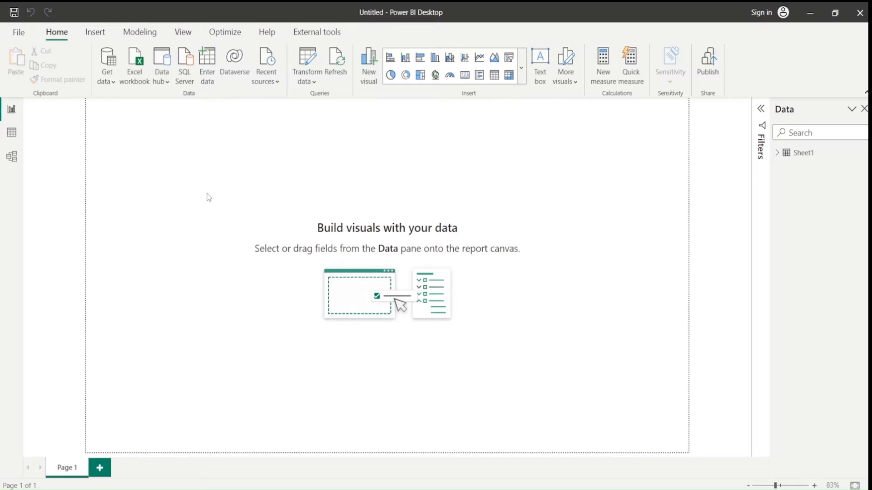
{"action": "mouse_move", "coordinate": [242, 185]}
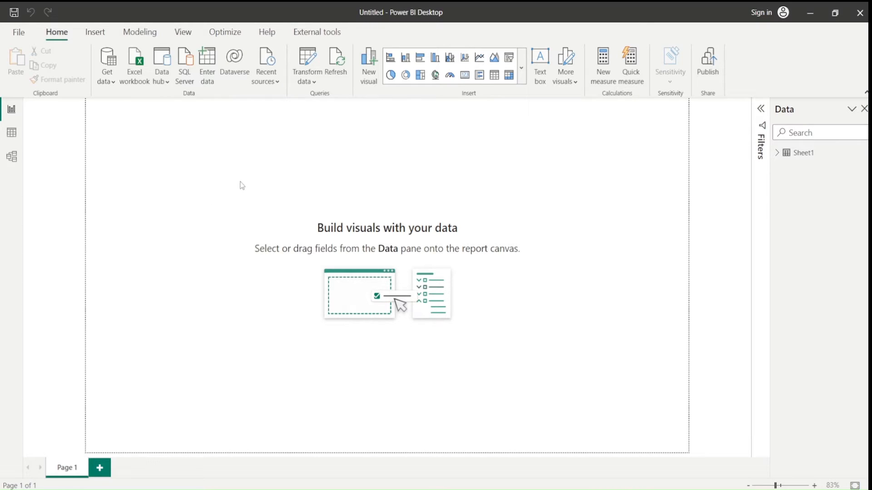
{"action": "left_click", "coordinate": [107, 64]}
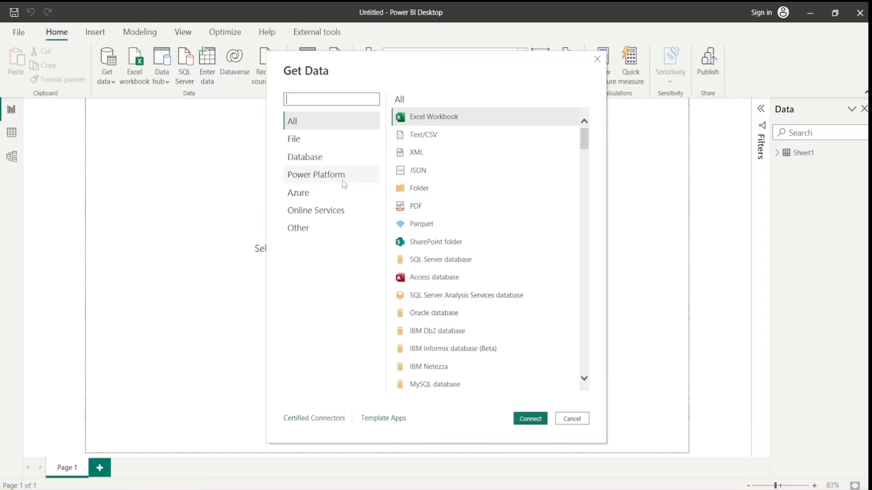
{"action": "scroll", "scroll_direction": "down", "scroll_amount": 3}
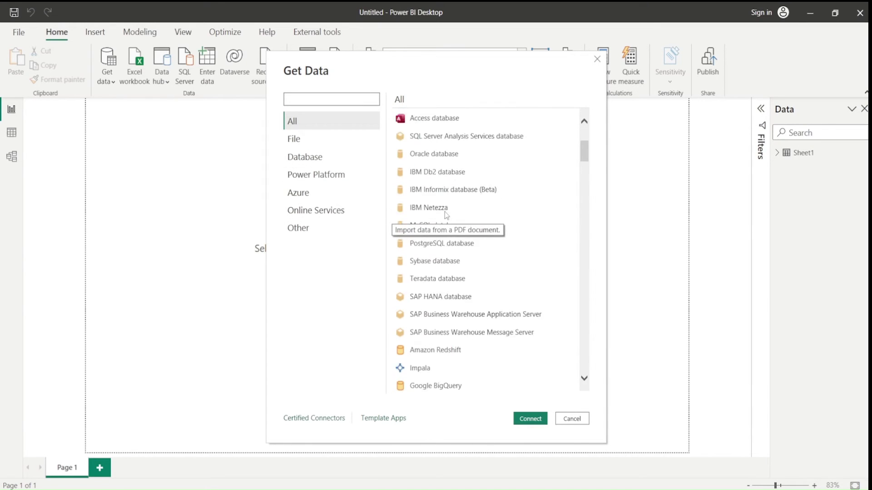
{"action": "scroll", "scroll_direction": "down", "scroll_amount": 3}
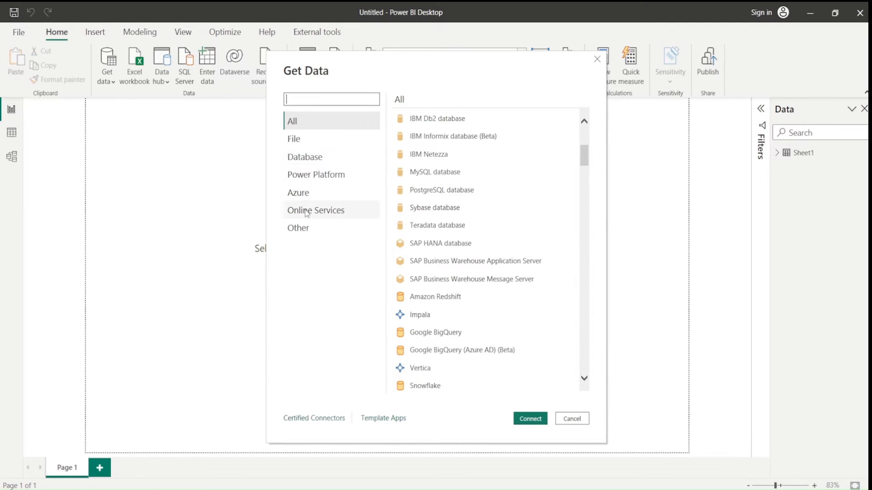
{"action": "type", "text": "g"}
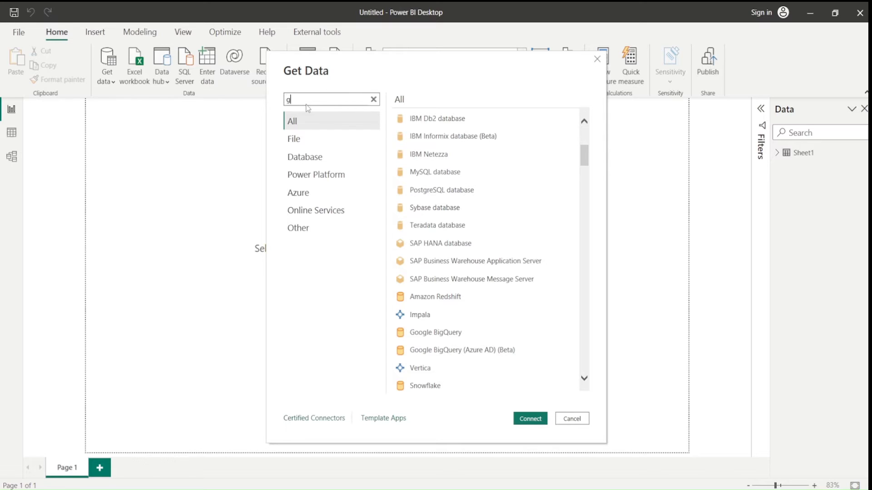
{"action": "type", "text": "oo"}
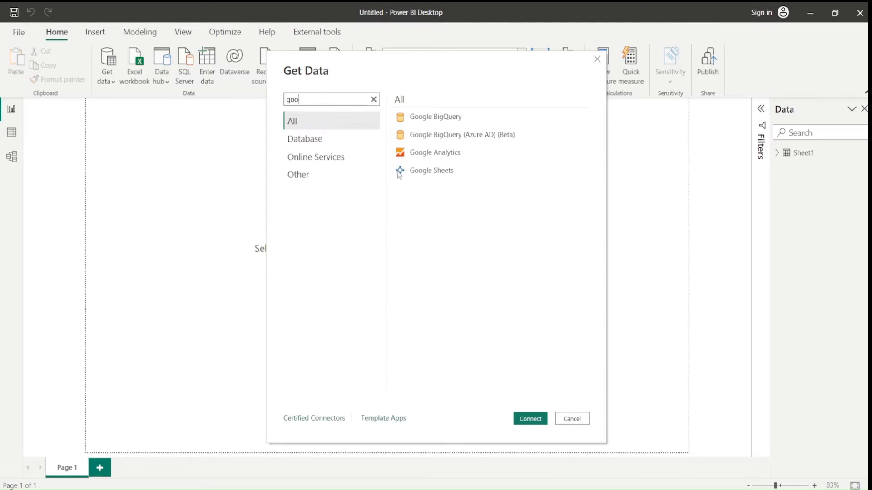
{"action": "mouse_move", "coordinate": [431, 171]}
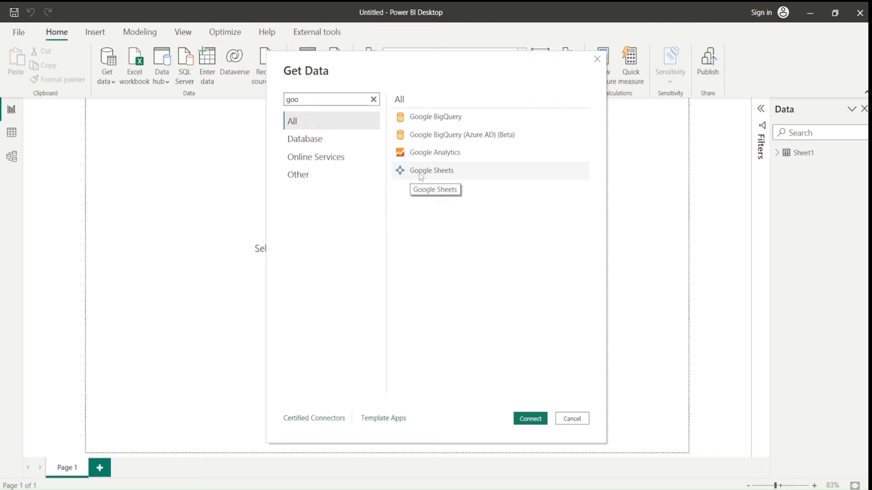
{"action": "left_click", "coordinate": [431, 170]}
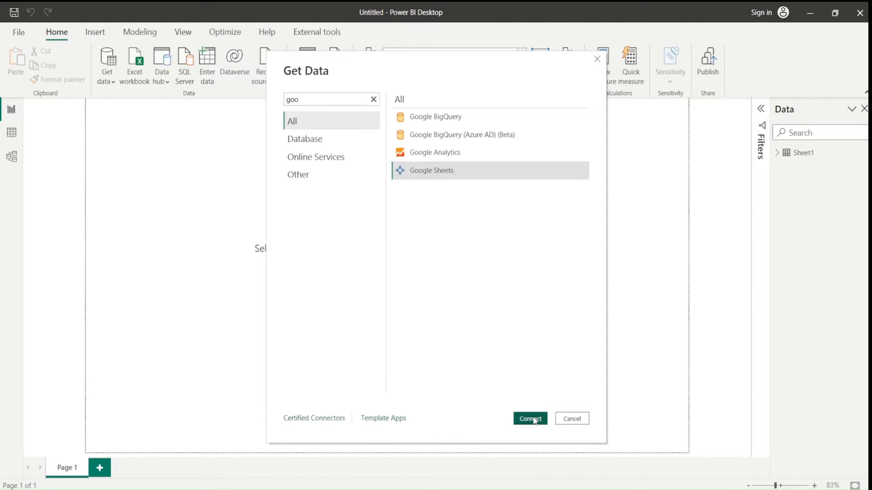
- Connect with the selected Google Sheets connector to reach the third-party service notice
{"action": "left_click", "coordinate": [530, 419]}
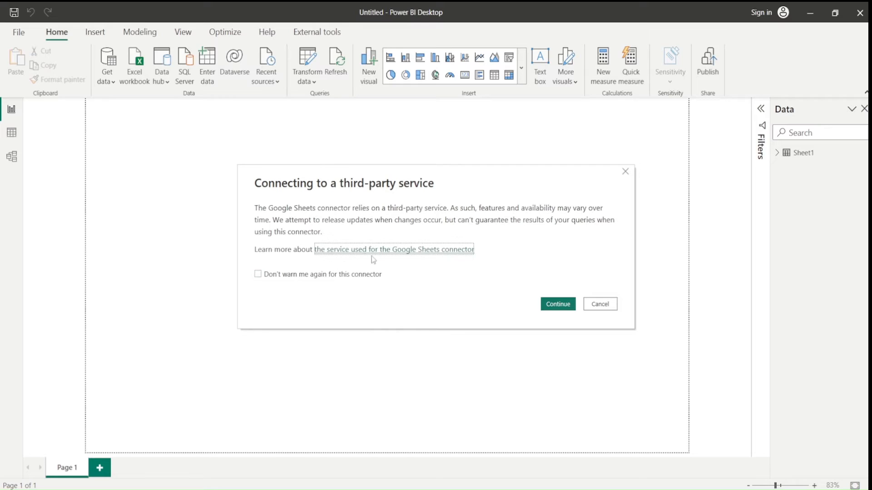
{"action": "mouse_move", "coordinate": [324, 195]}
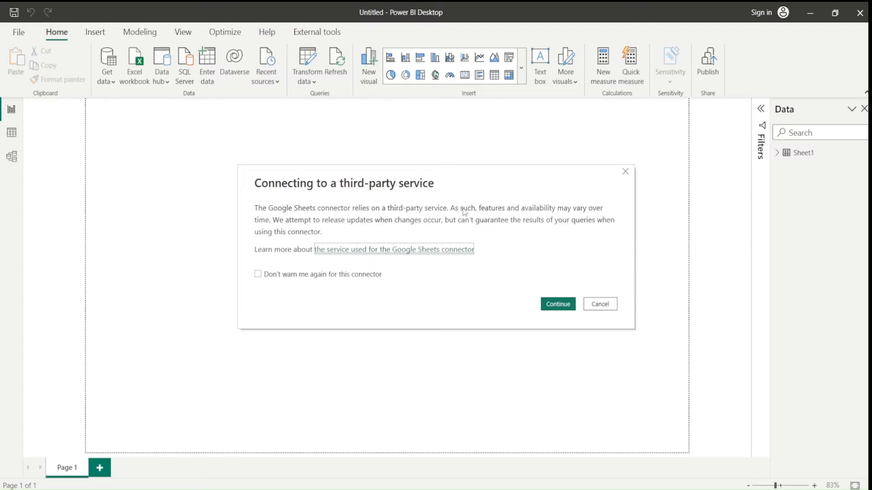
{"action": "mouse_move", "coordinate": [510, 215]}
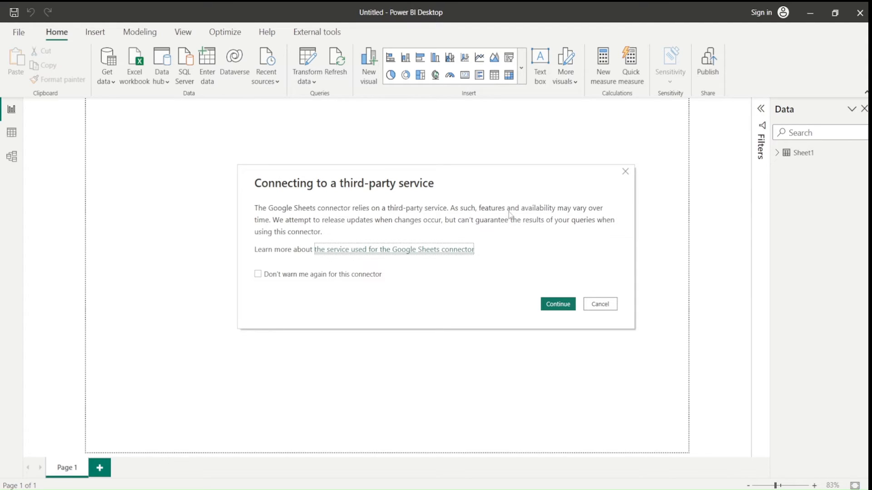
{"action": "mouse_move", "coordinate": [278, 235]}
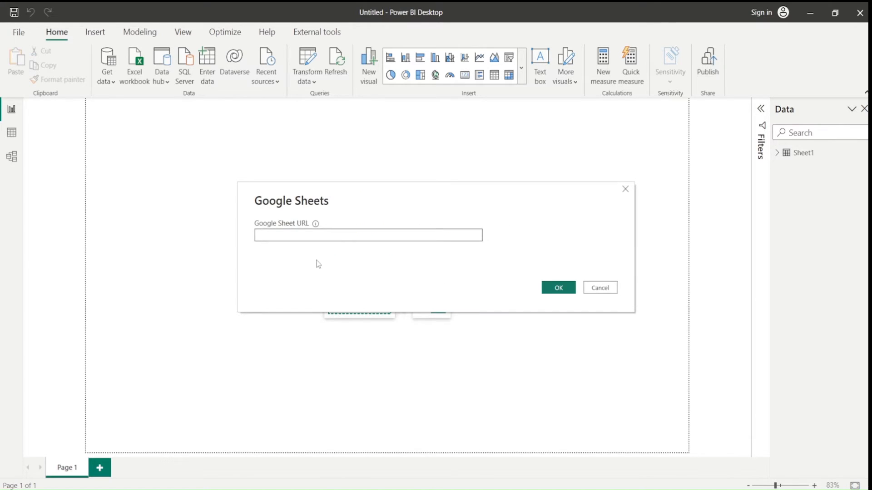
{"action": "mouse_move", "coordinate": [310, 260]}
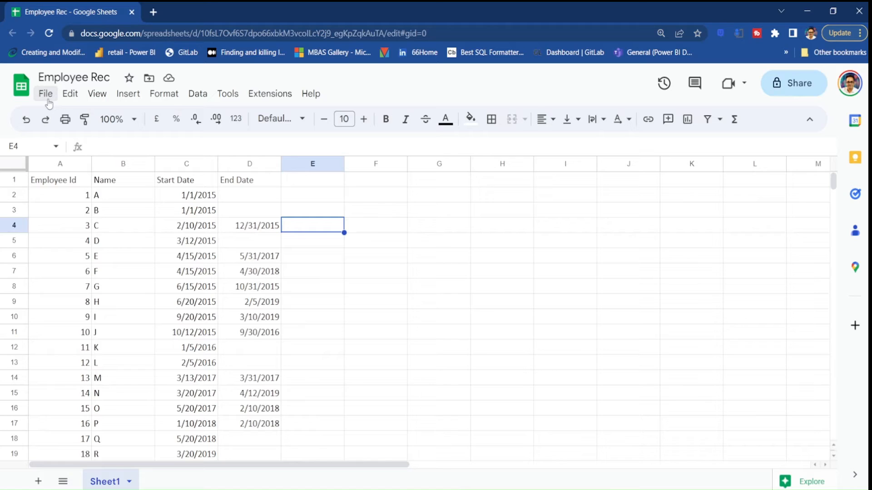
- Copy the Employee Rec spreadsheet's sharing link from File > Share in Google Sheets
{"action": "left_click", "coordinate": [45, 94]}
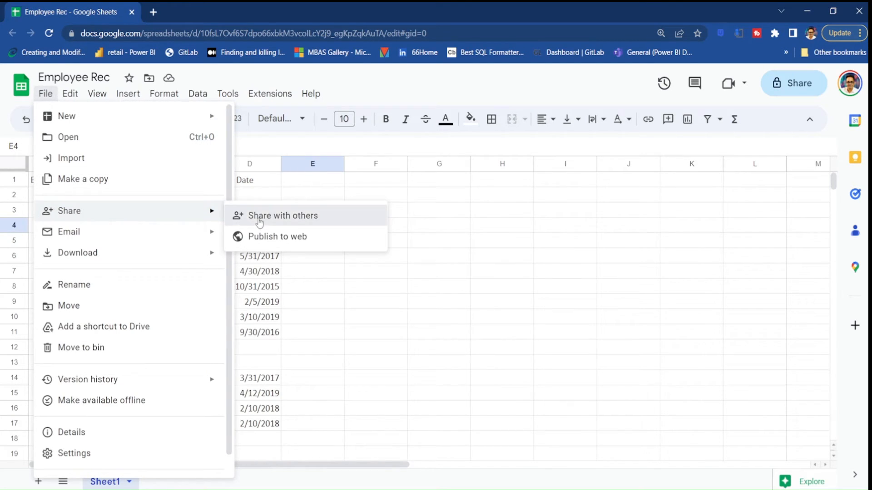
{"action": "left_click", "coordinate": [283, 215]}
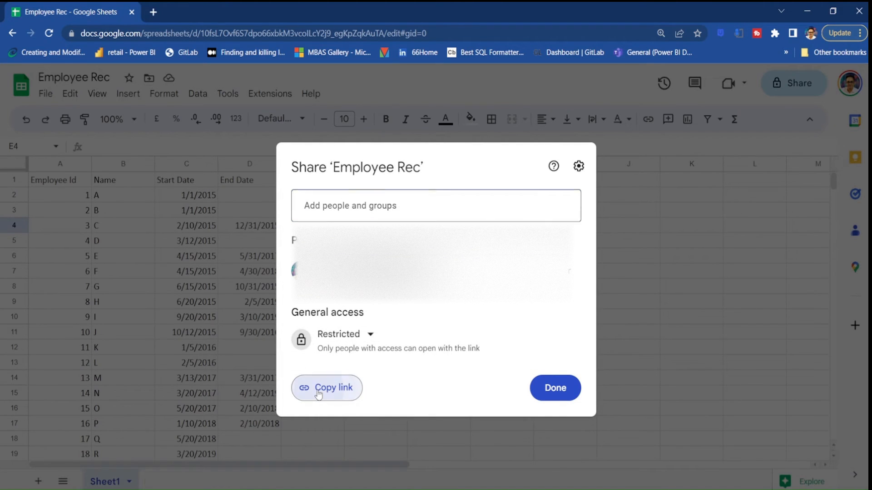
{"action": "left_click", "coordinate": [327, 387]}
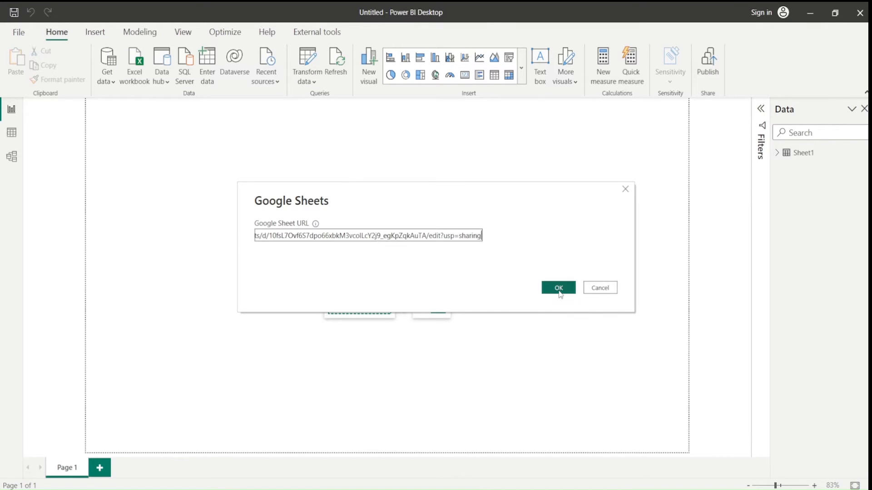
- Submit the pasted sheet URL and start Google account sign-in
{"action": "left_click", "coordinate": [558, 288]}
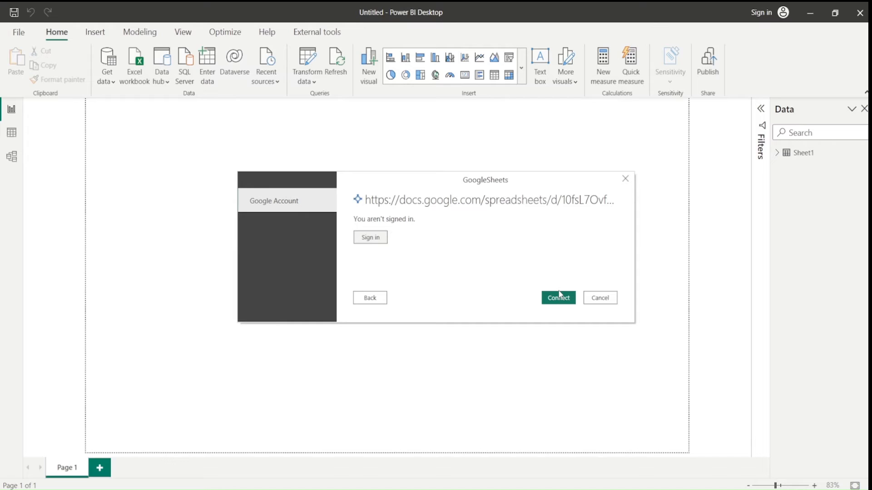
{"action": "mouse_move", "coordinate": [370, 242]}
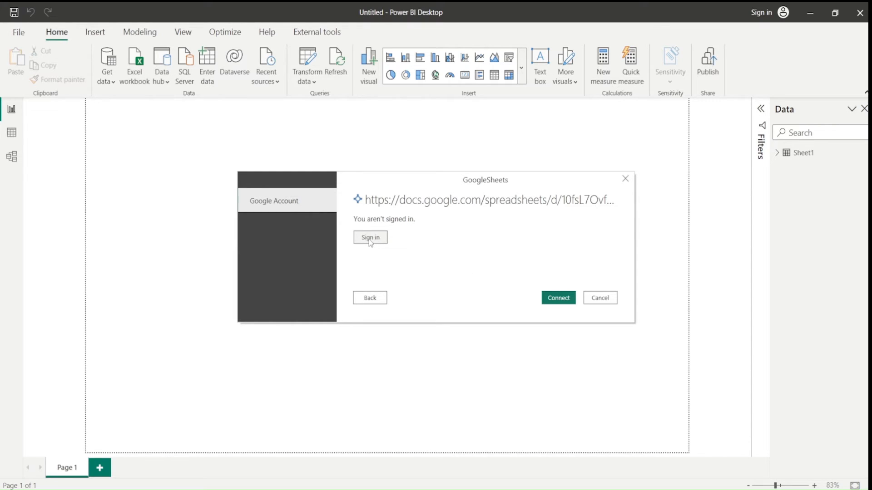
{"action": "left_click", "coordinate": [369, 237]}
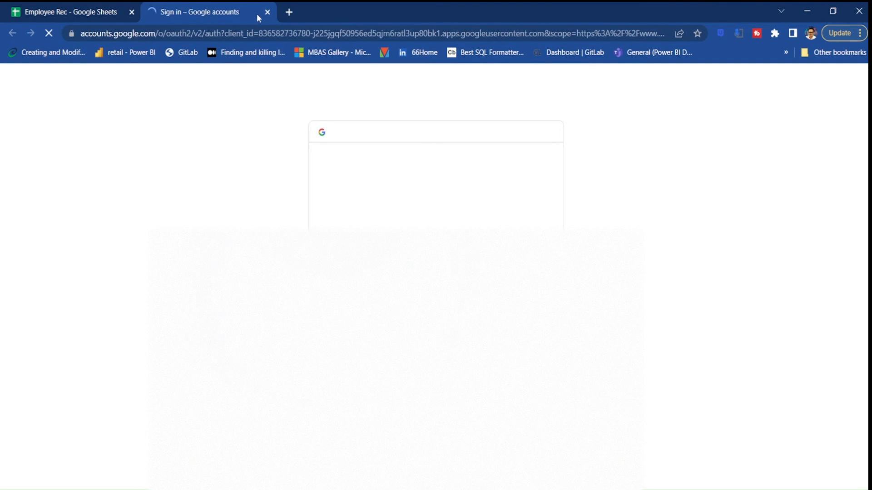
- Bring the Google sign-in window forward in Chrome and authorise the account
{"action": "left_click", "coordinate": [70, 11]}
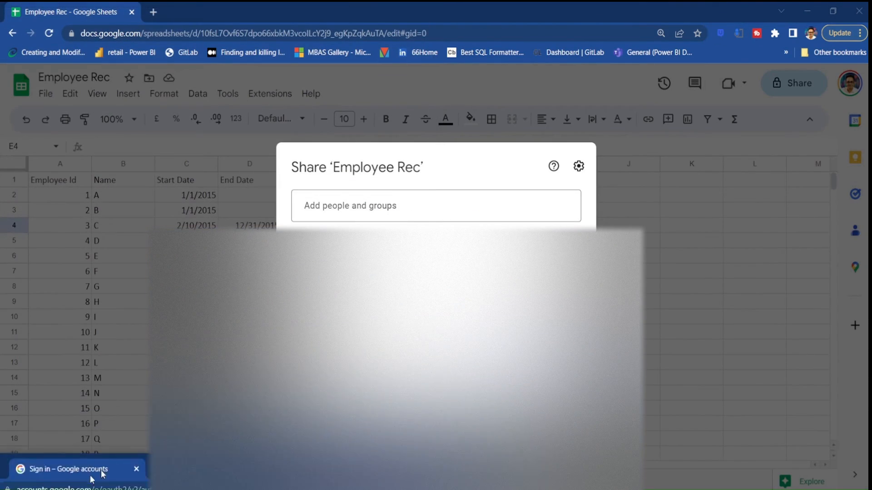
{"action": "left_click", "coordinate": [136, 469]}
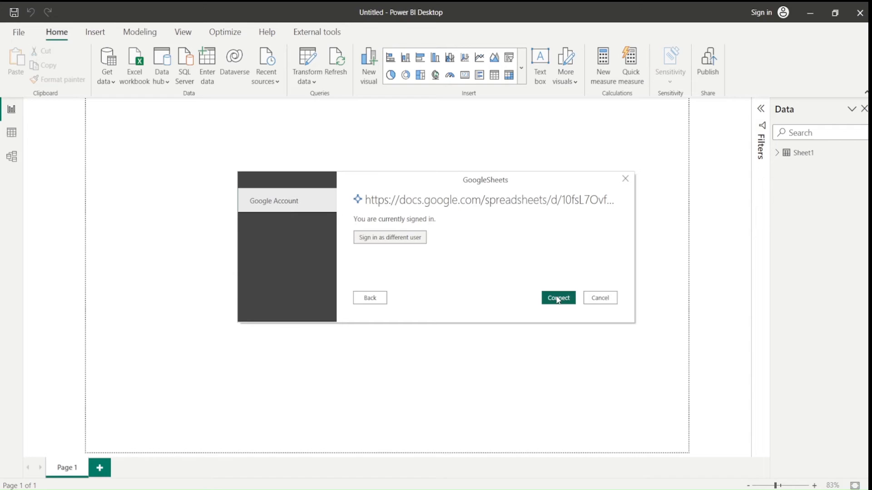
- Connect as the signed-in account, tick Sheet1 in the Navigator, and load it into Power Query Editor
{"action": "left_click", "coordinate": [558, 298]}
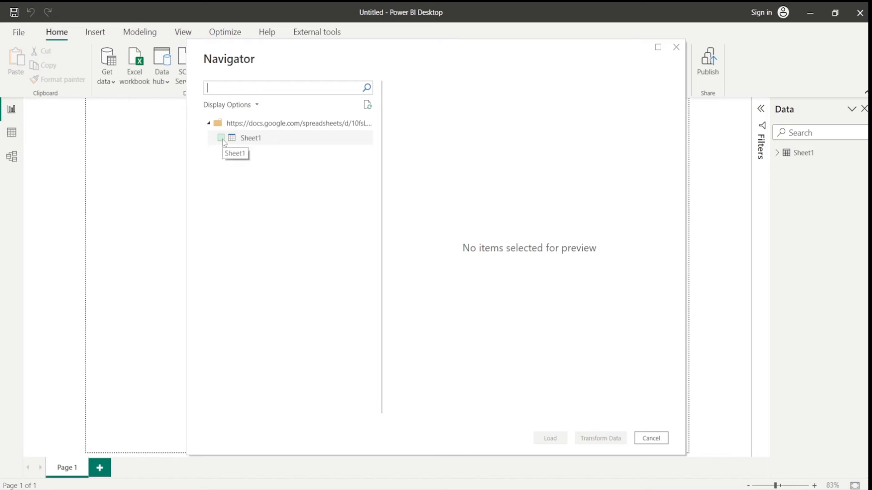
{"action": "left_click", "coordinate": [221, 138]}
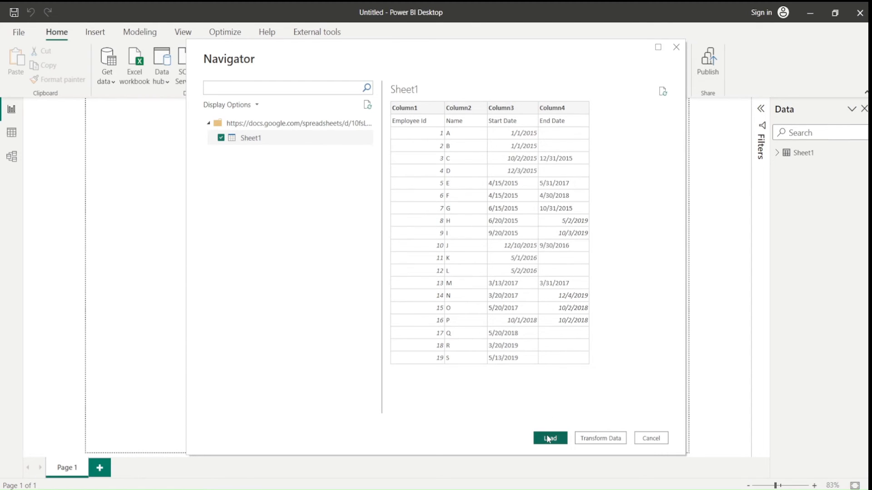
{"action": "left_click", "coordinate": [549, 438]}
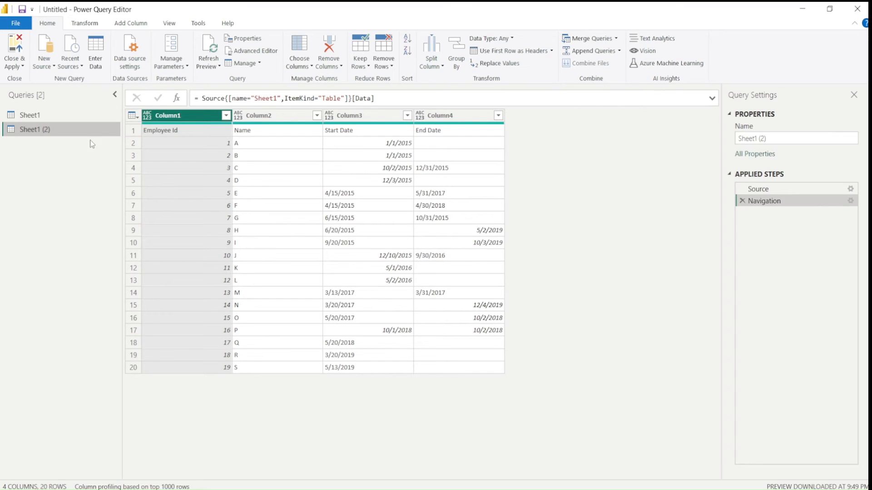
{"action": "mouse_move", "coordinate": [384, 53]}
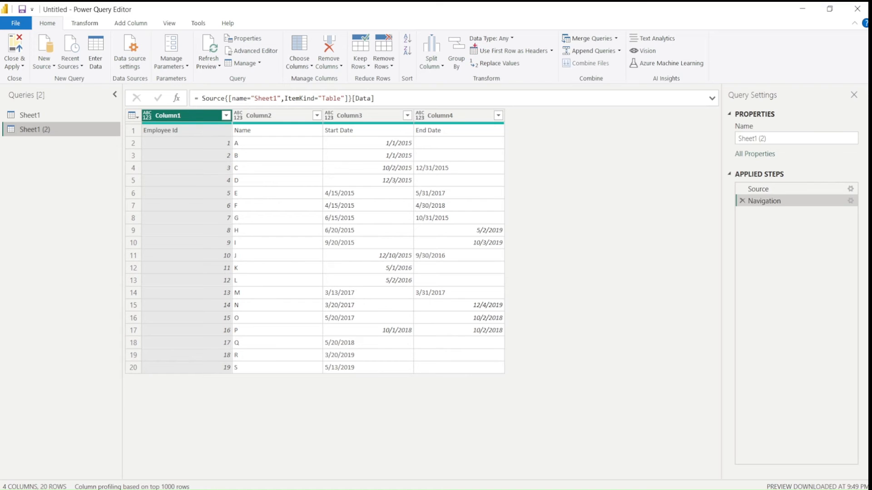
{"action": "mouse_move", "coordinate": [510, 50]}
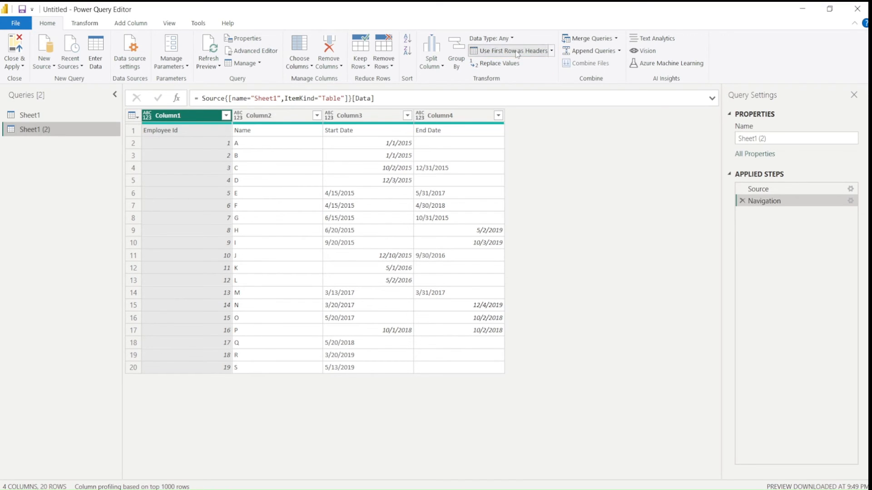
- Promote the first row of Sheet1 (2) to headers and rename the query to Employee
{"action": "left_click", "coordinate": [507, 50]}
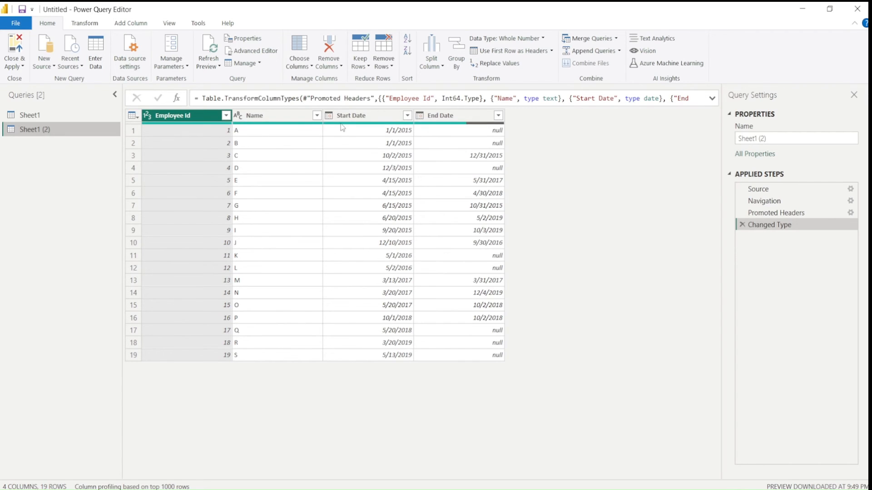
{"action": "mouse_move", "coordinate": [770, 225]}
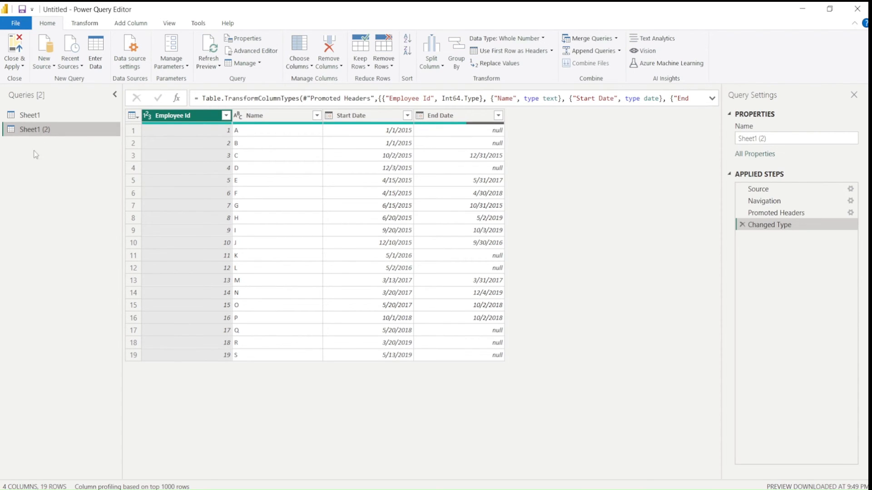
{"action": "left_click", "coordinate": [34, 129]}
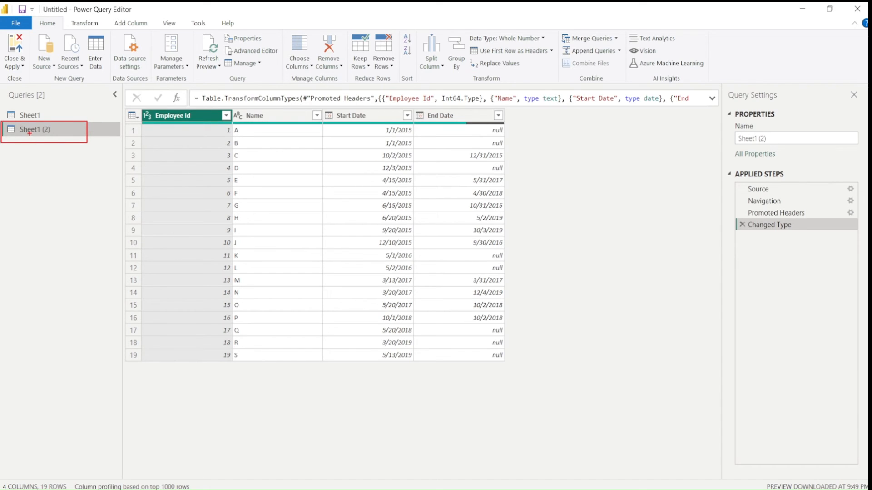
{"action": "double_click", "coordinate": [35, 129]}
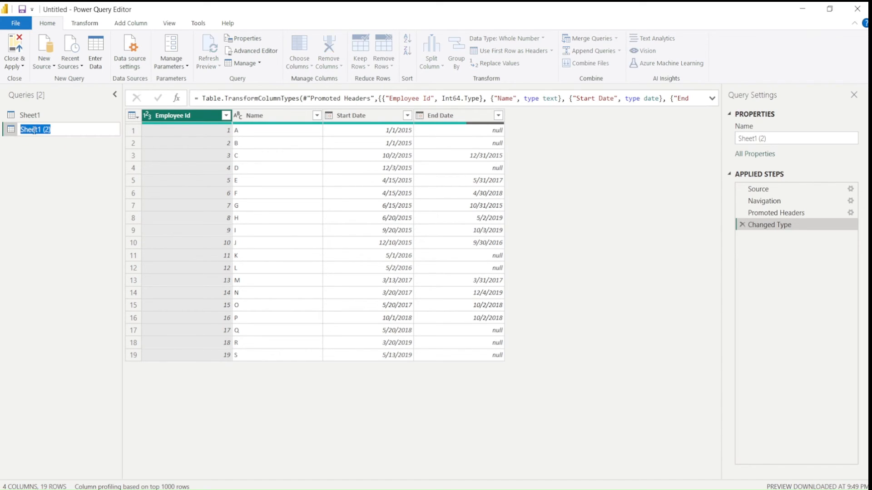
{"action": "type", "text": "Emp"}
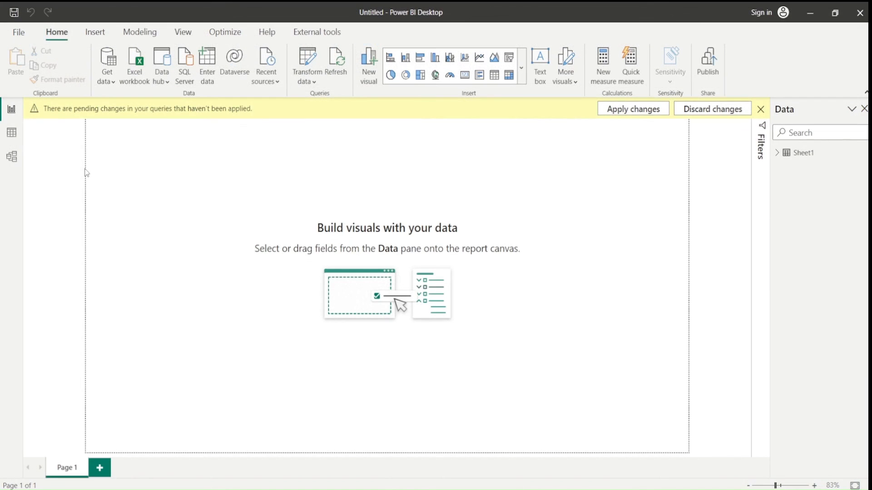
- Apply the pending query changes so the Employee table loads alongside Sheet1
{"action": "left_click", "coordinate": [632, 108]}
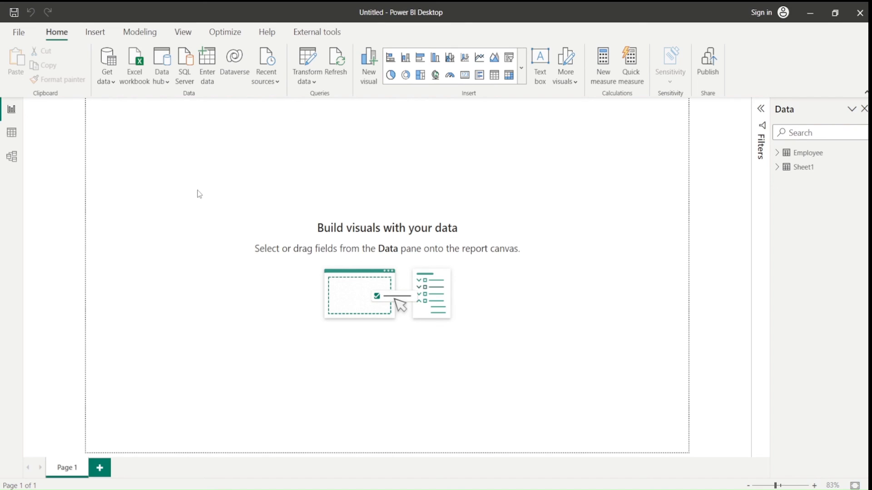
{"action": "mouse_move", "coordinate": [212, 192]}
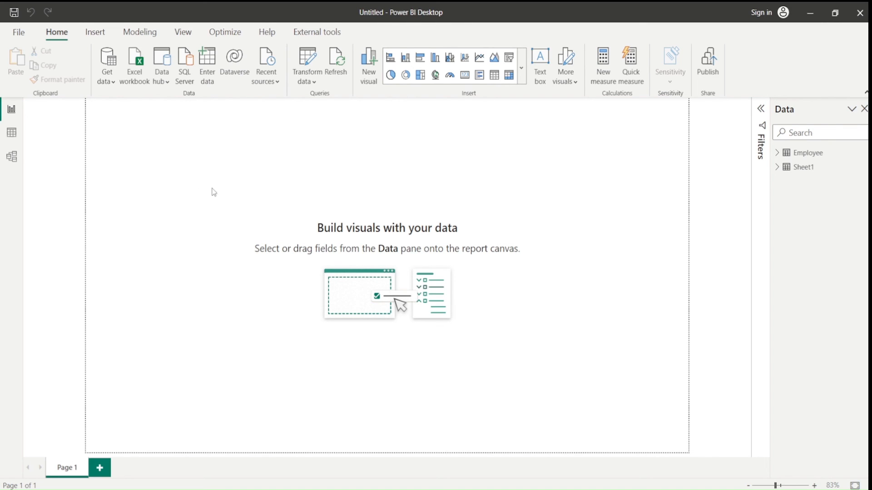
{"action": "mouse_move", "coordinate": [242, 192]}
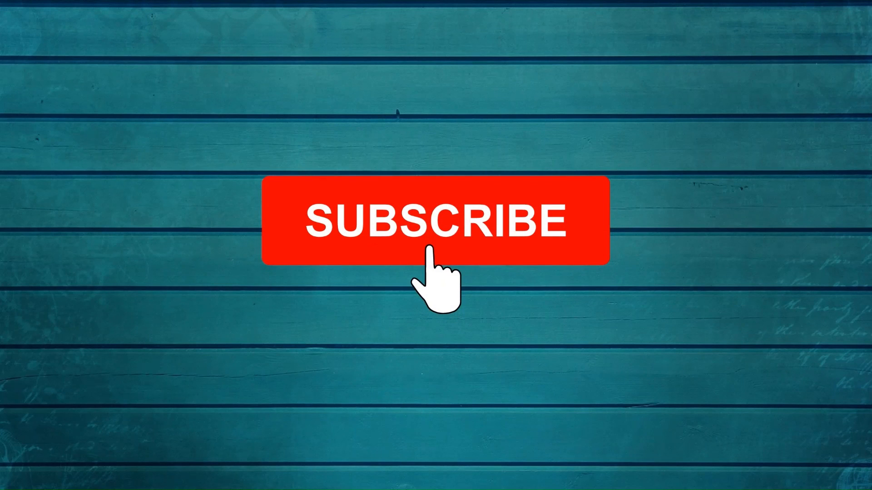
{"action": "left_click", "coordinate": [435, 220]}
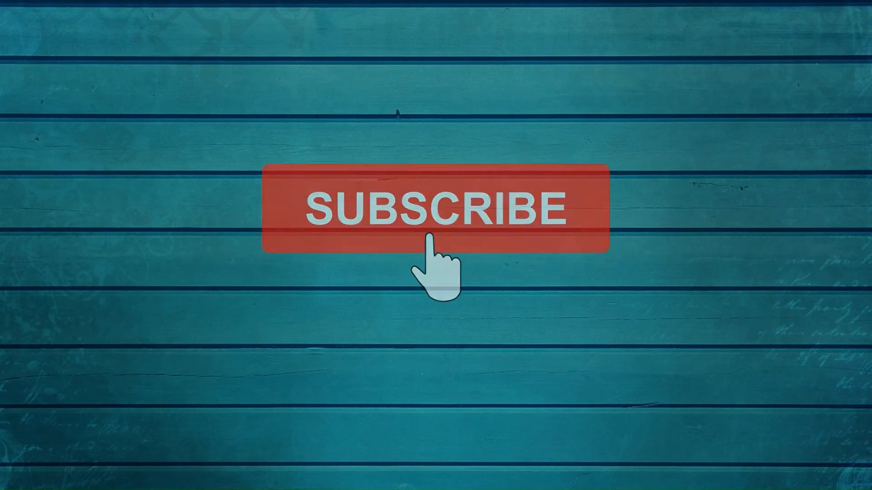